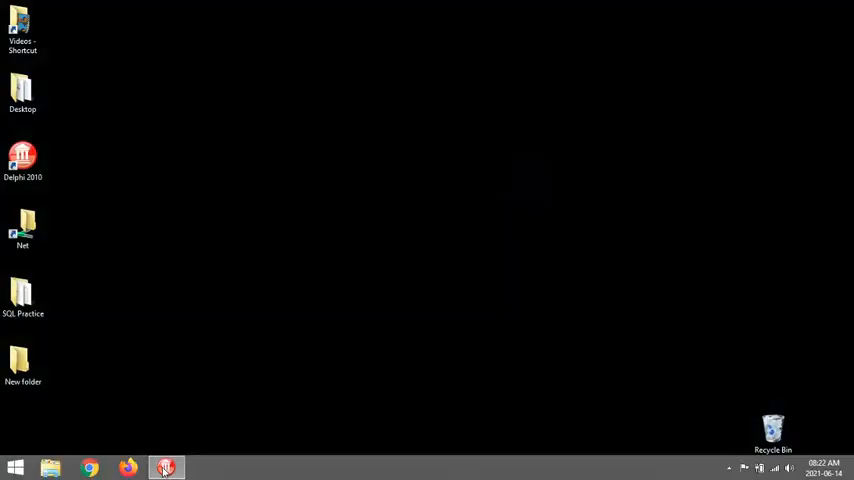
Launch Delphi 2010 from the desktop and bring up the File > New list.
click(168, 460)
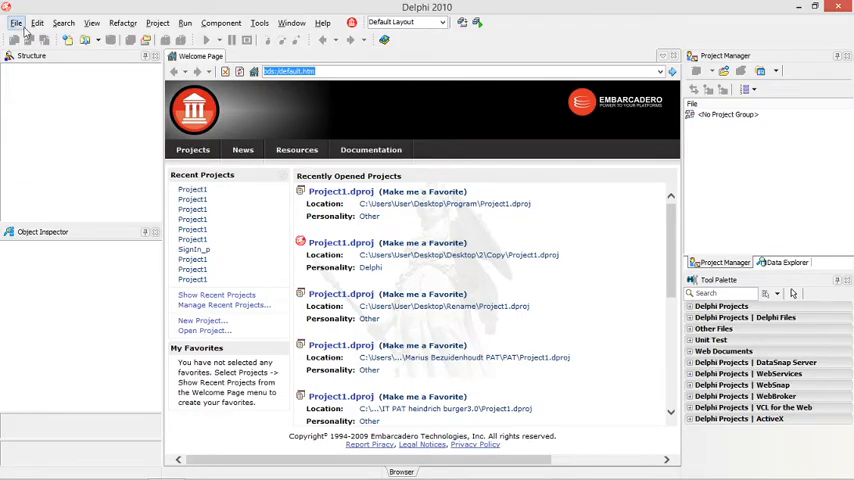
click(12, 16)
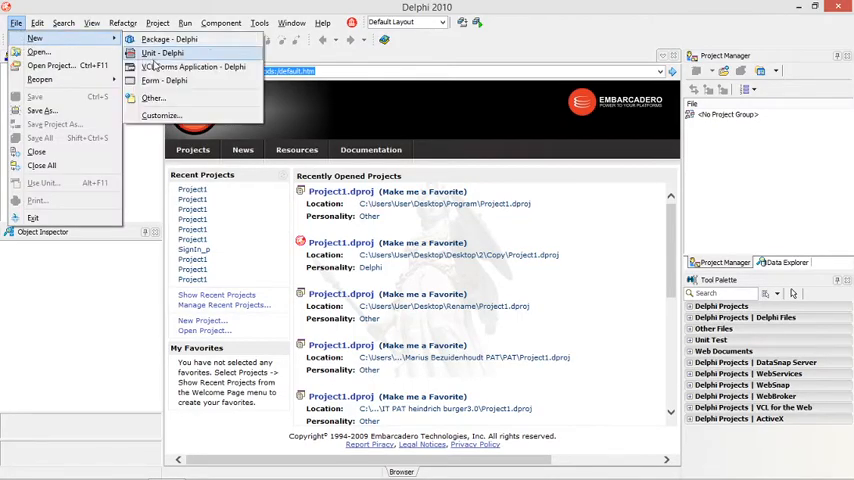
Start a VCL Forms Application and declare 'bByte : byte; //0..255' in the var section.
click(176, 64)
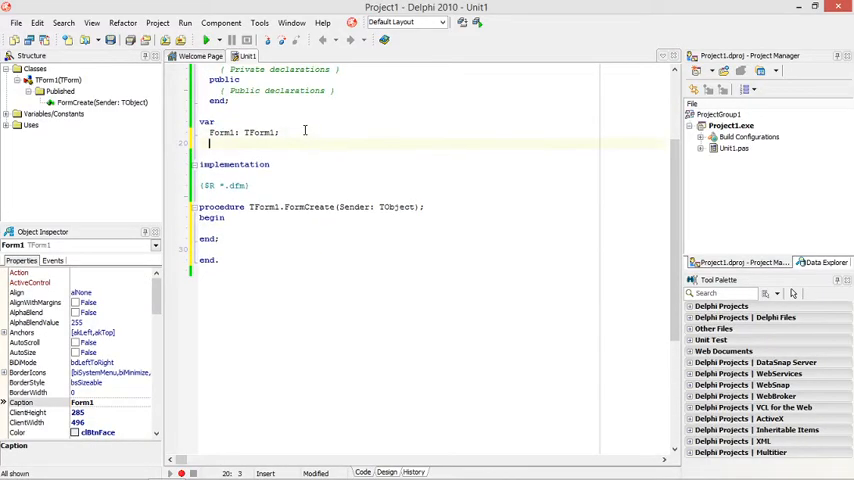
text(bu)
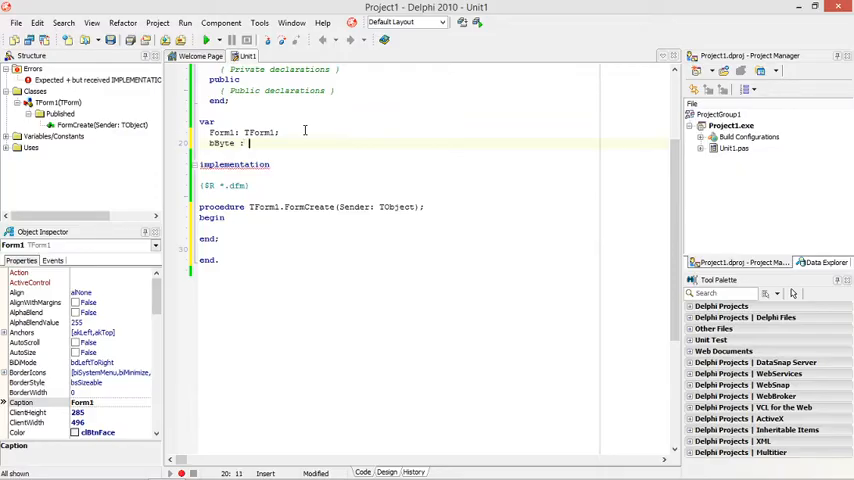
text(byte)
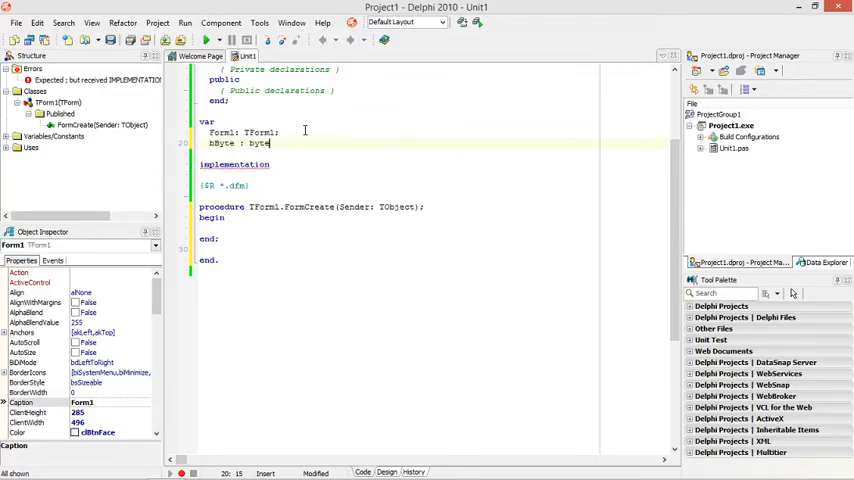
text(//0..255)
text(sI)
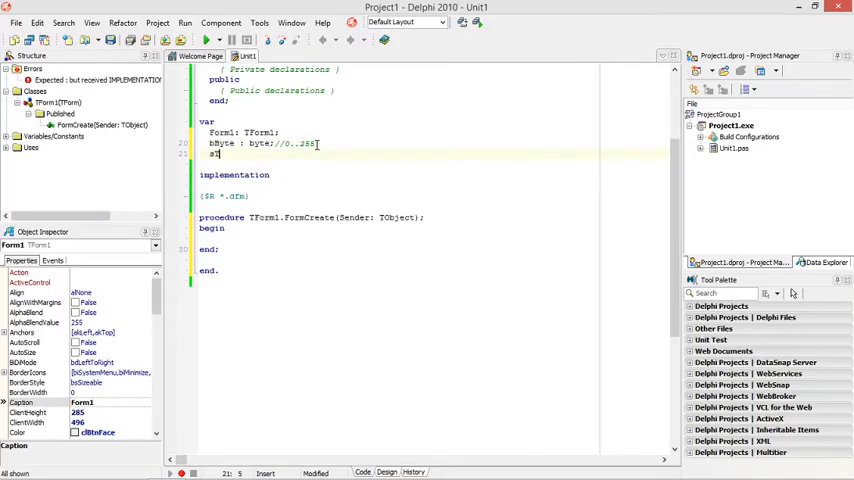
Declare 'sString : string[5]; //no more than 5 characters' below it.
text(Str)
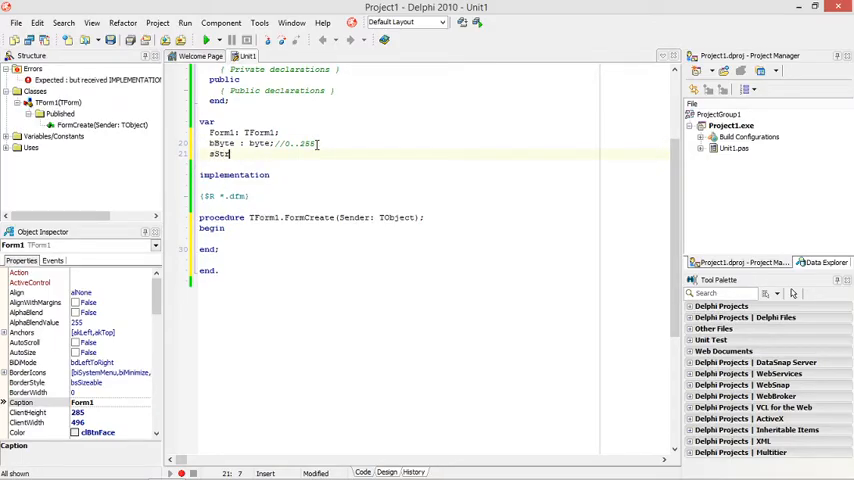
text(String :)
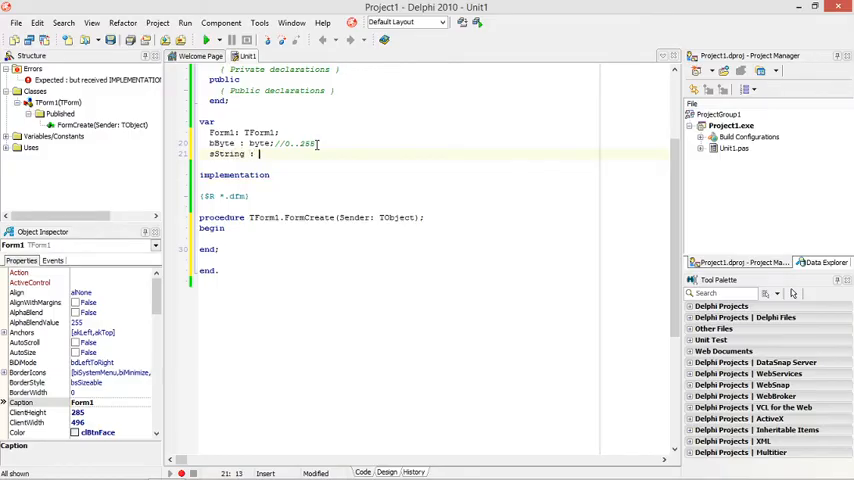
text(strung)
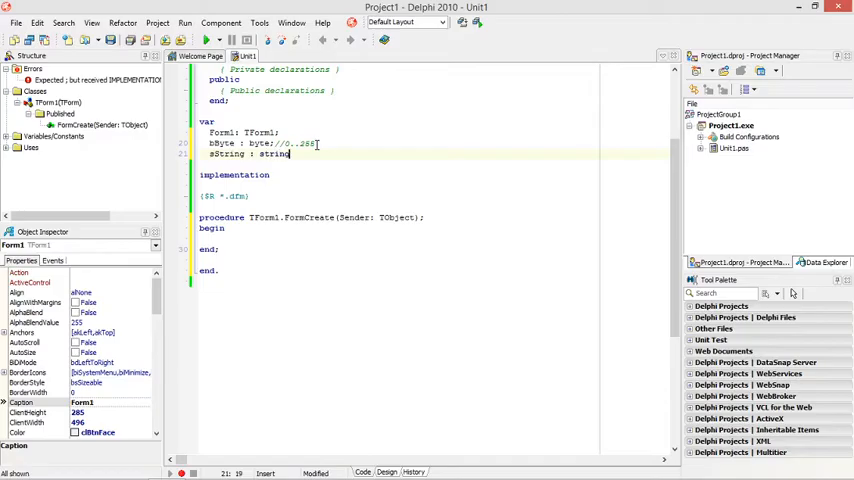
text([5];)
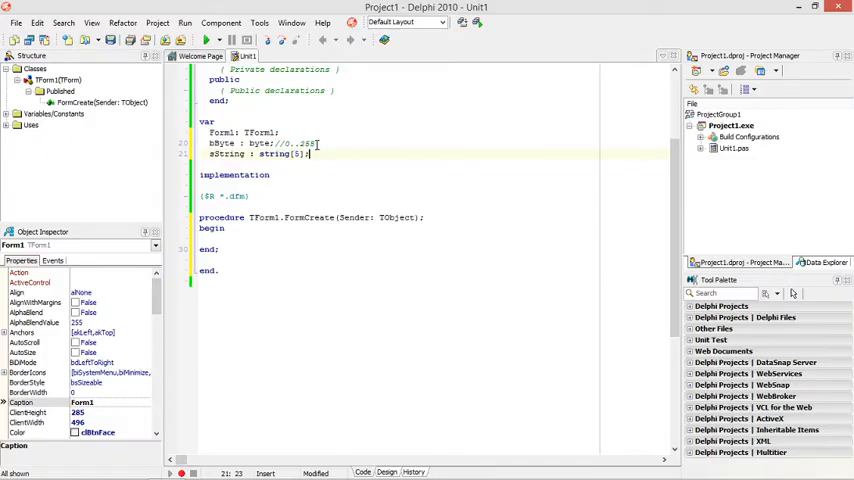
text(//)
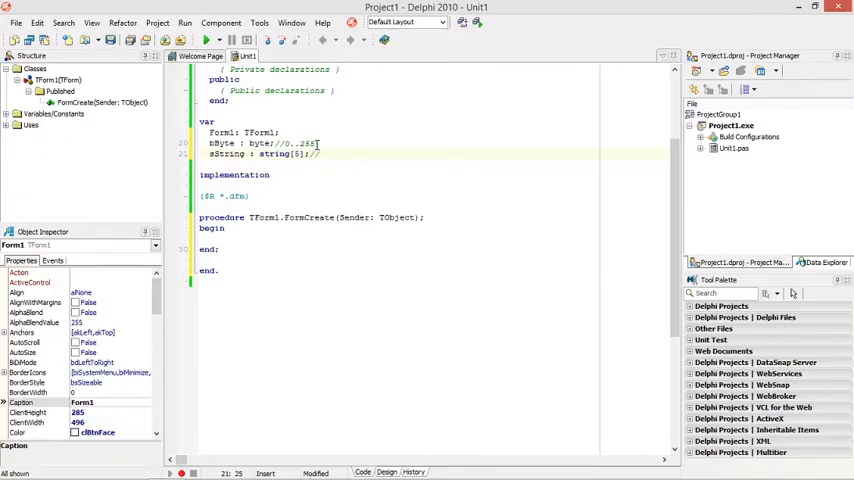
text(no more than 5 charact)
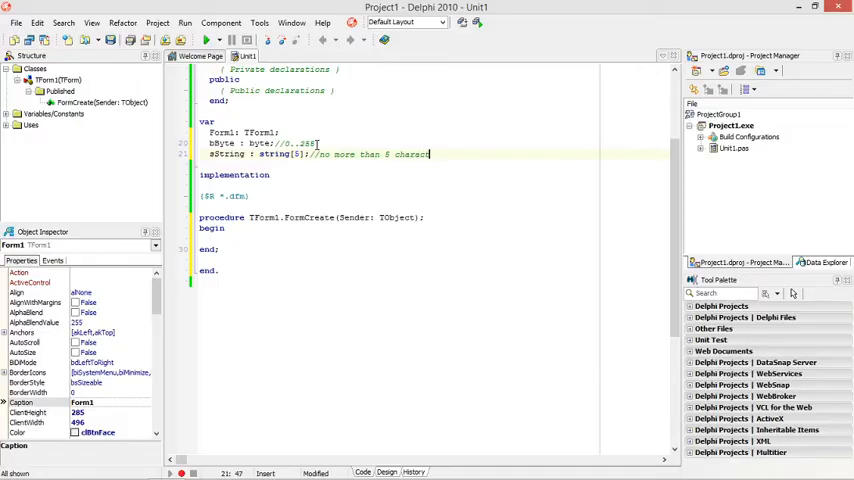
text(ers)
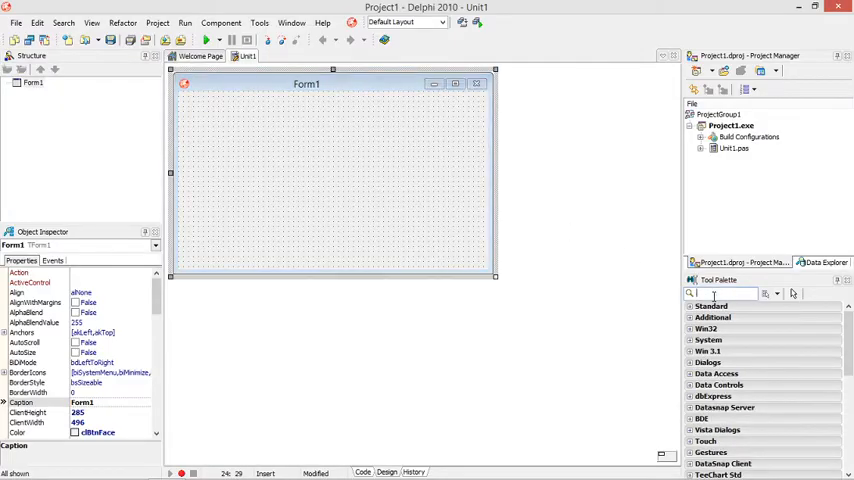
Place two TButtons on Form1 captioned Byte and String, then go to the form's OnCreate handler.
text(but)
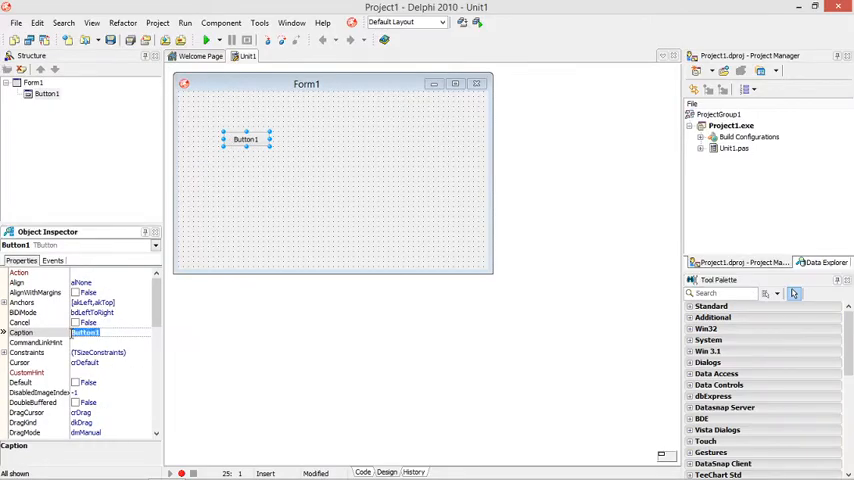
text(Byte)
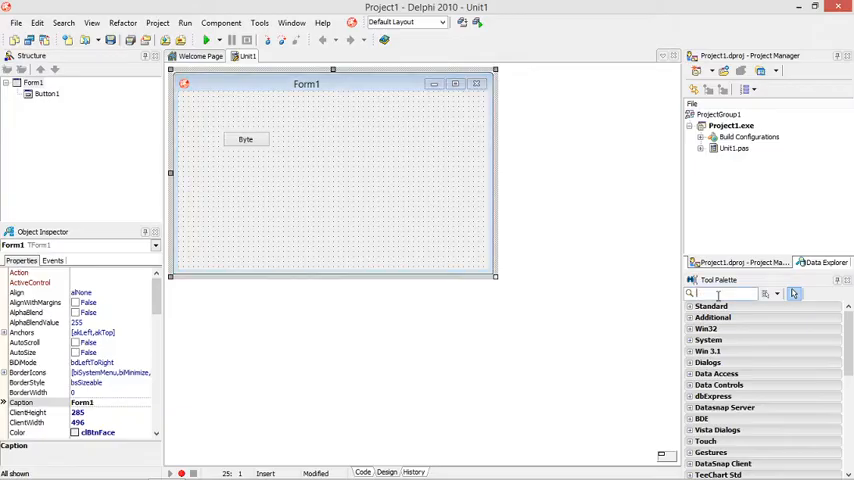
text(bu)
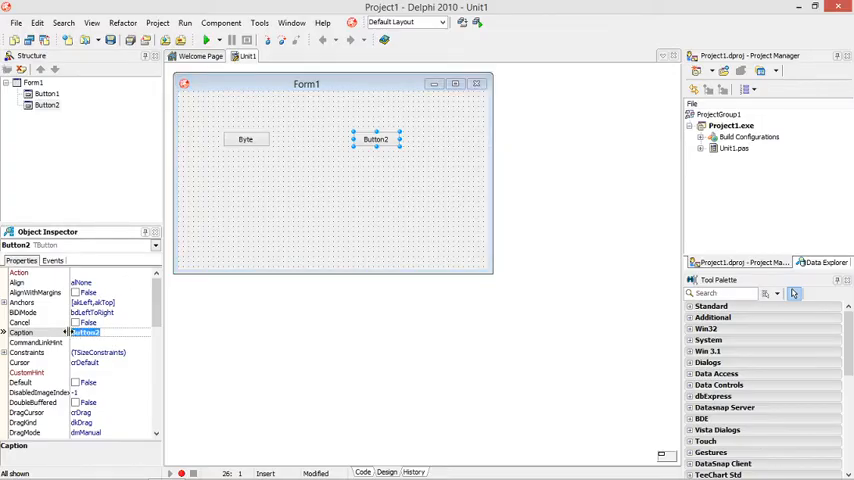
text(String)
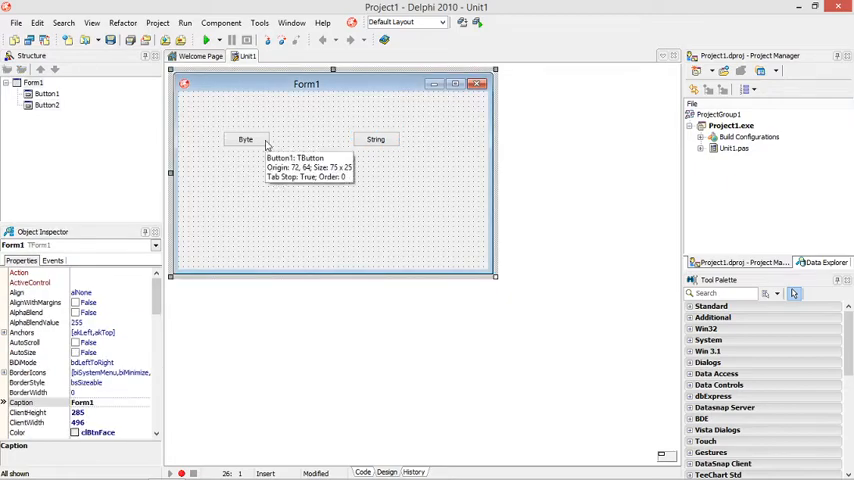
click(50, 260)
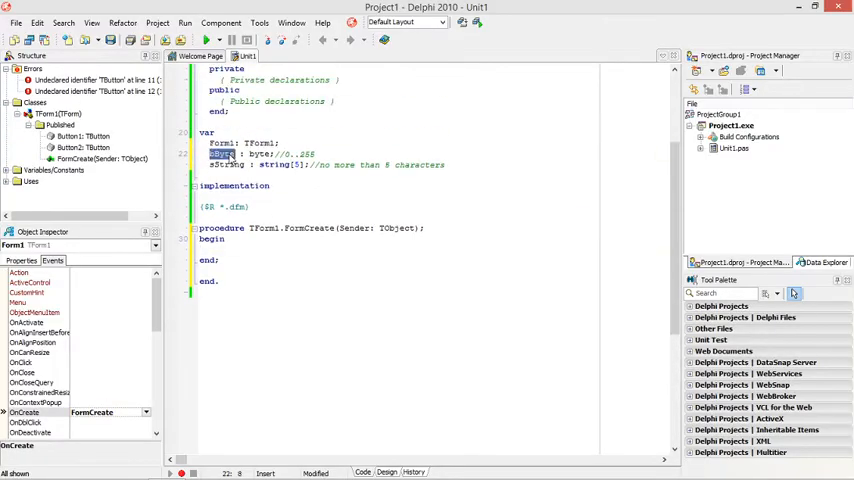
In FormCreate assign bByte:=255 and sString:='abcdefg', then return to the form designer.
text(bByte)
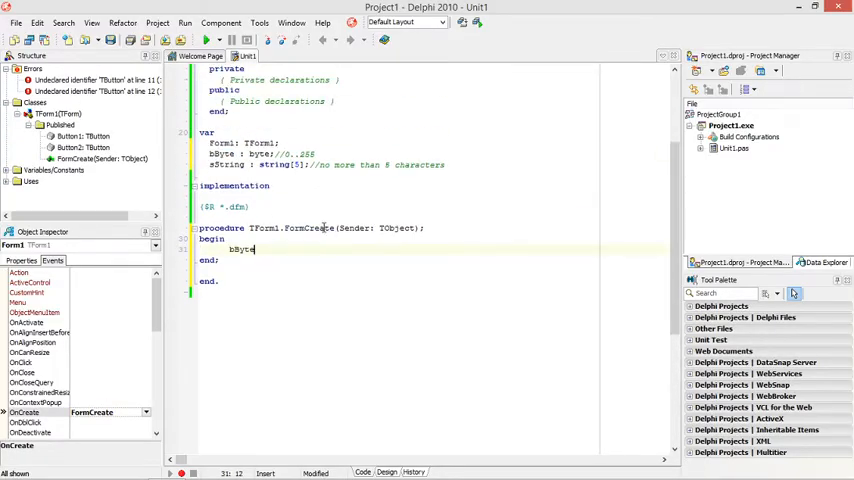
text(:=255;)
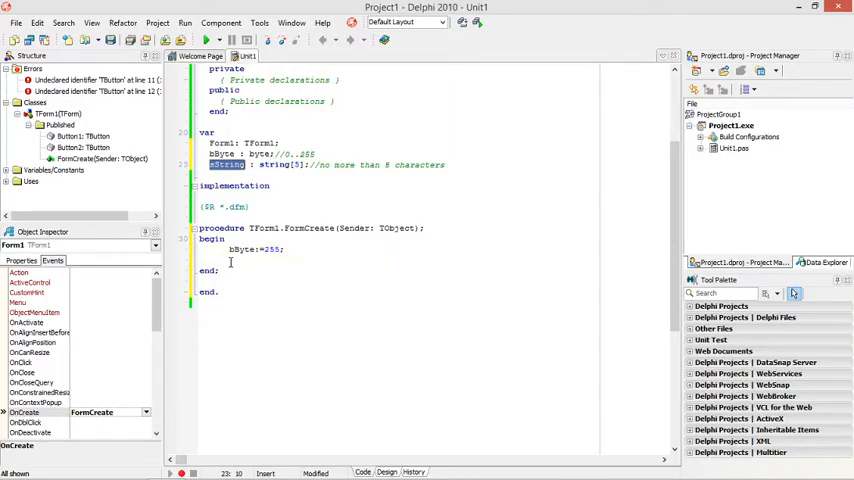
text(sString:='';)
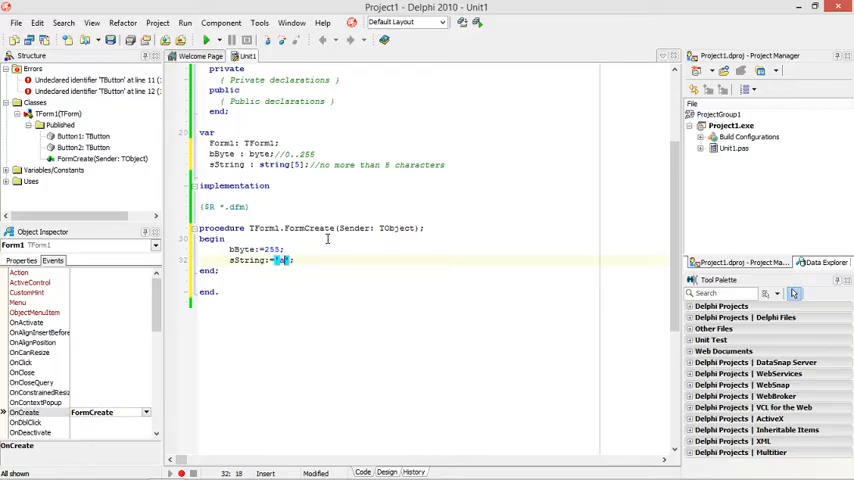
text(abcdefg)
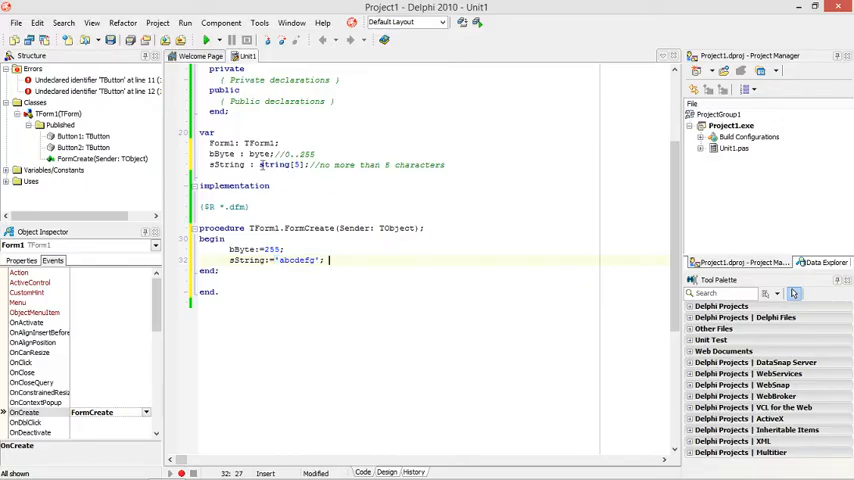
double_click(282, 164)
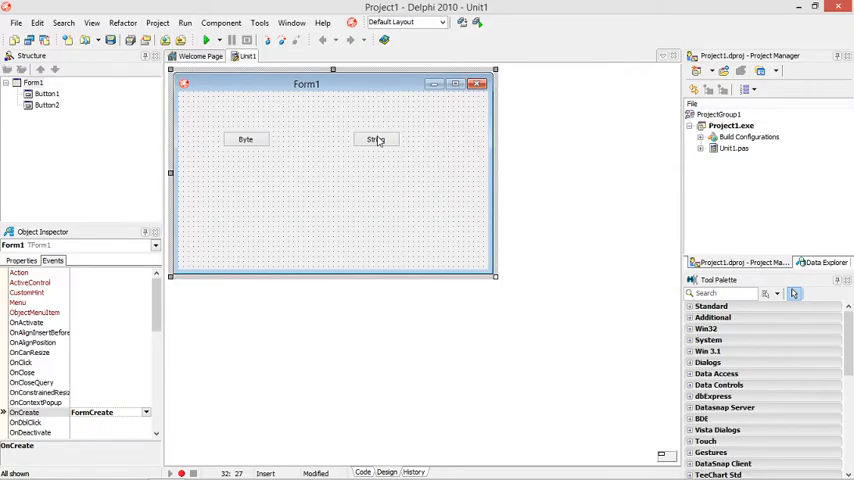
Create the String button's click handler and begin a showmessage( call in it.
double_click(376, 140)
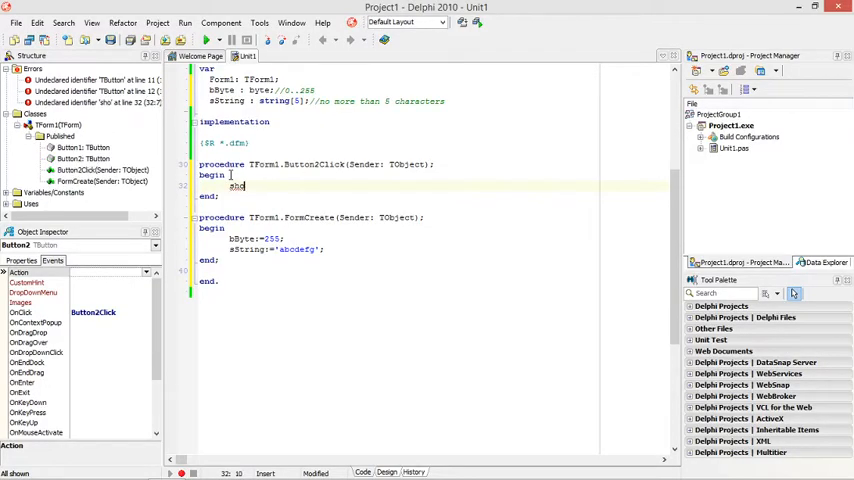
text(showmessage)
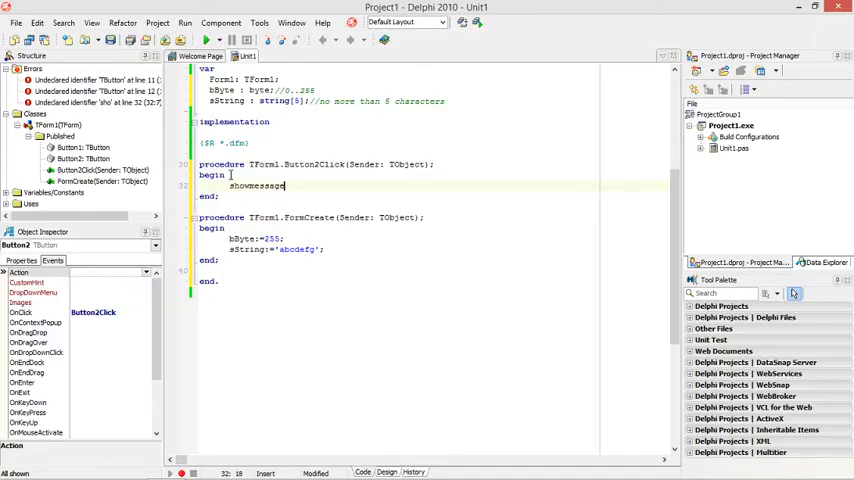
text(()
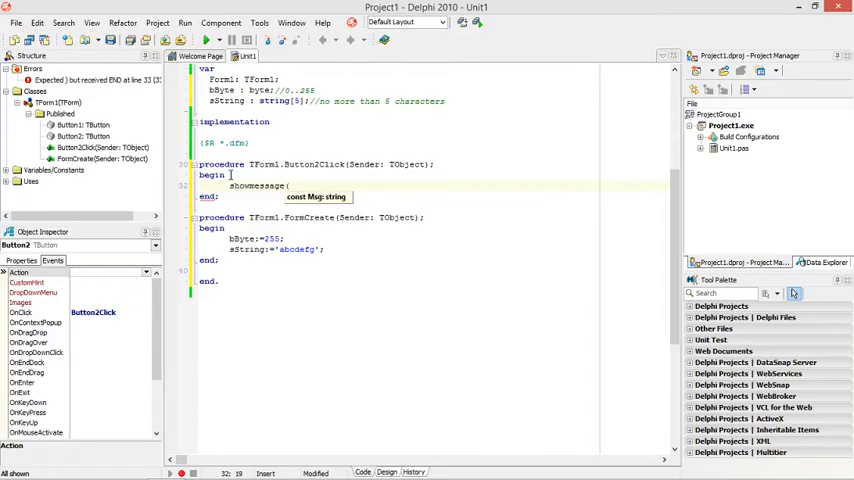
double_click(242, 250)
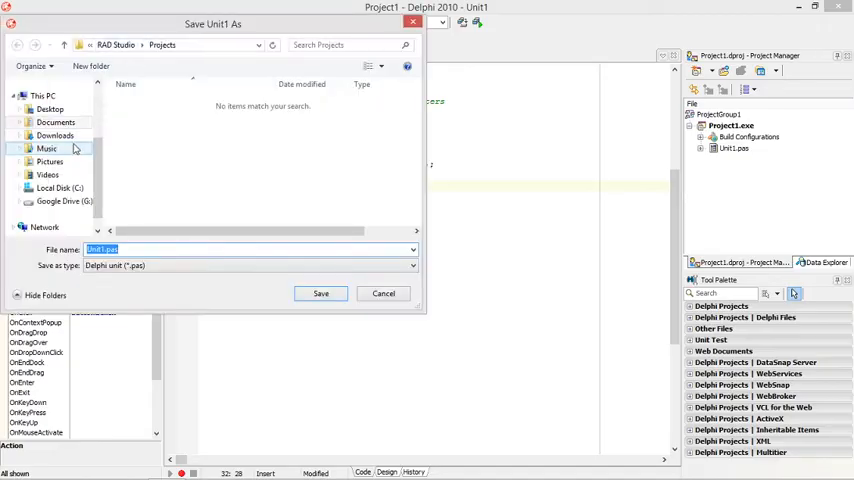
Save Unit1.pas into the Program folder on the Desktop.
click(48, 108)
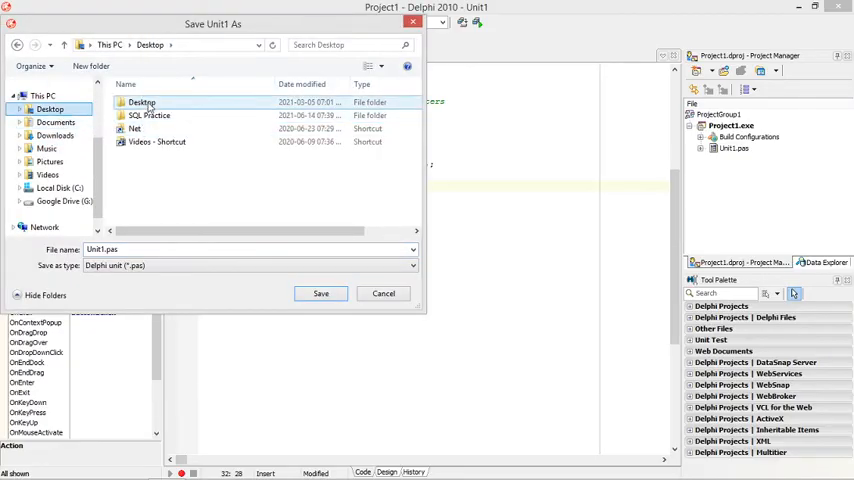
click(88, 68)
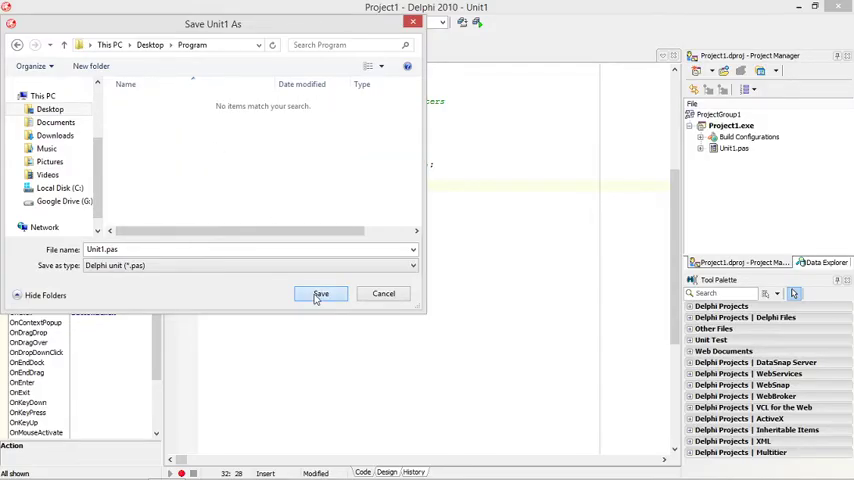
click(320, 292)
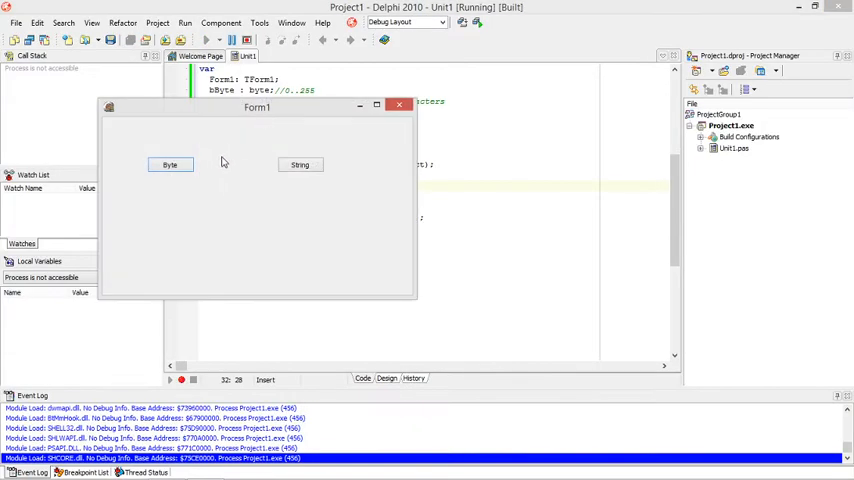
Run the app twice and confirm the String button's message shows the truncated 'abcde'.
click(300, 164)
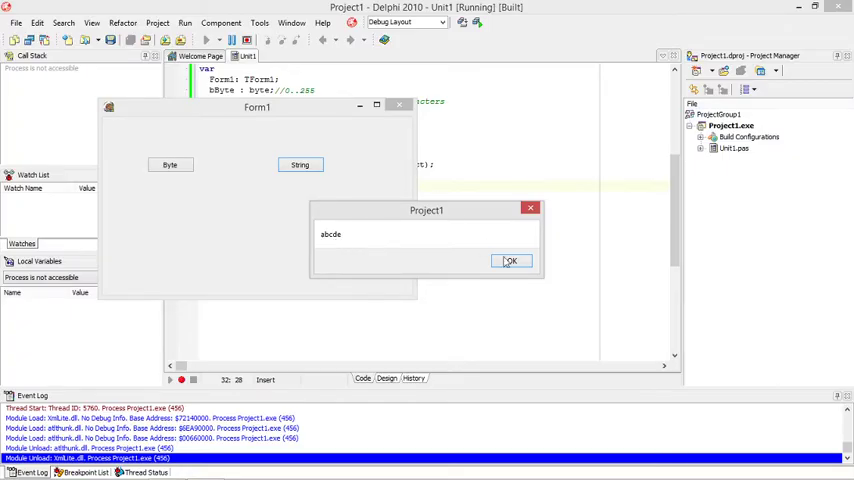
click(512, 260)
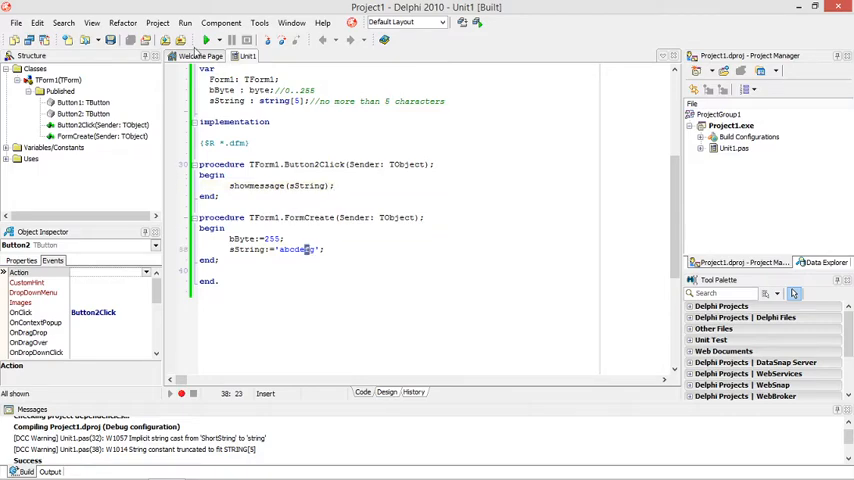
click(204, 38)
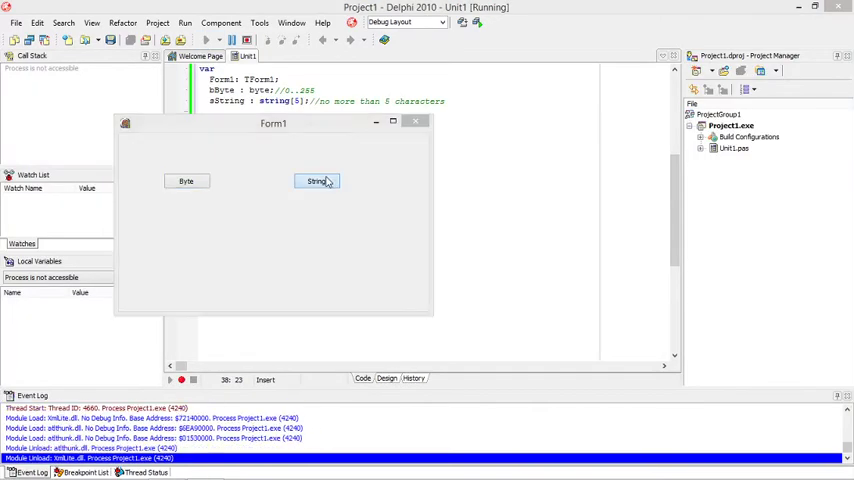
click(316, 180)
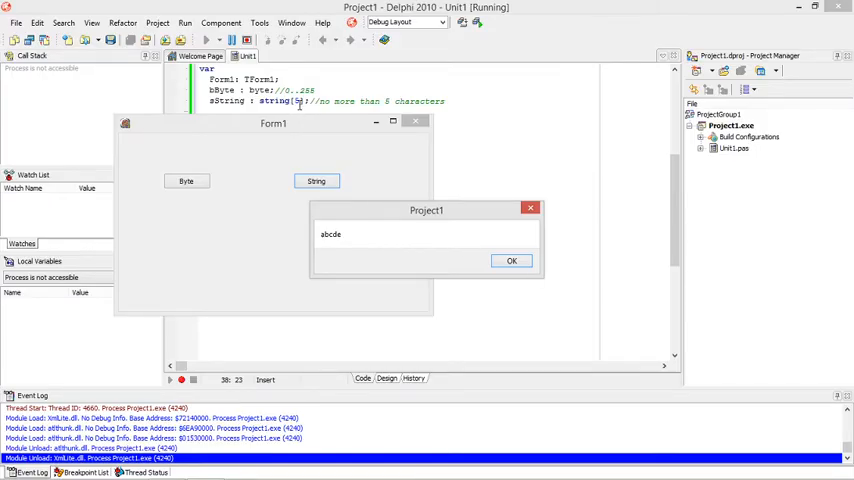
click(512, 260)
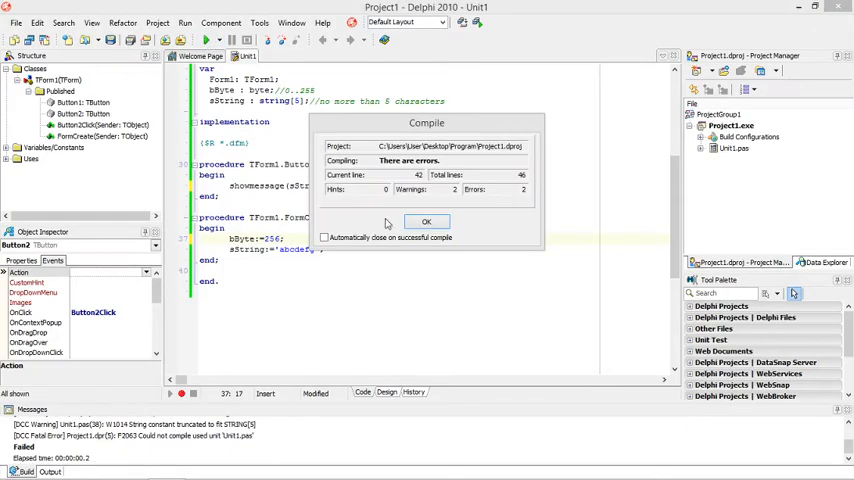
Dismiss the compile error and change the flagged bByte:=256 assignment to 255.
click(428, 220)
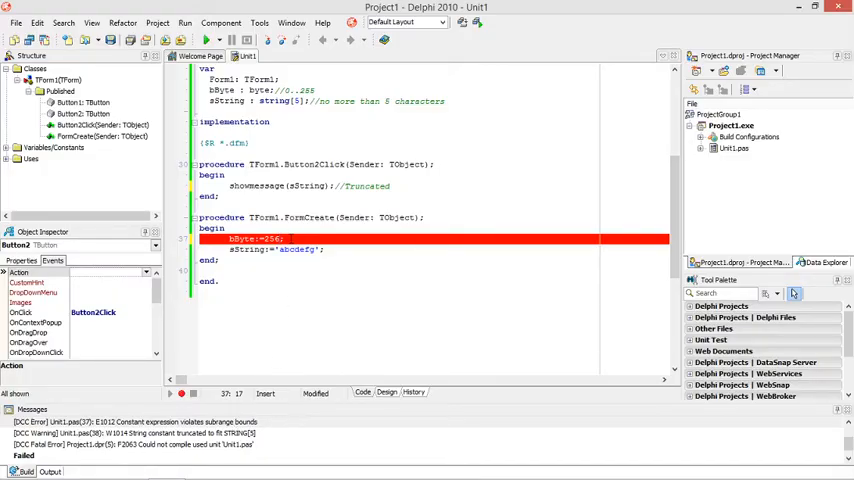
click(280, 238)
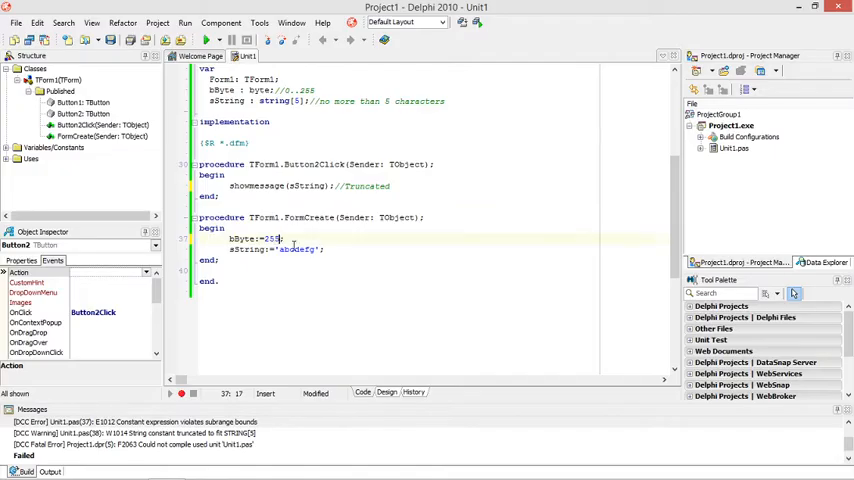
Give the Byte button a handler with showmessage(inttostr(bByte)) and see it report 255 when run.
click(386, 392)
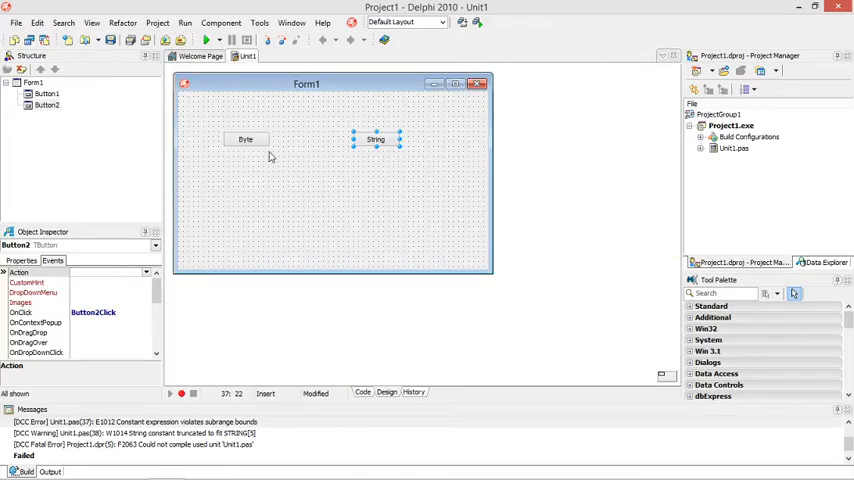
click(352, 392)
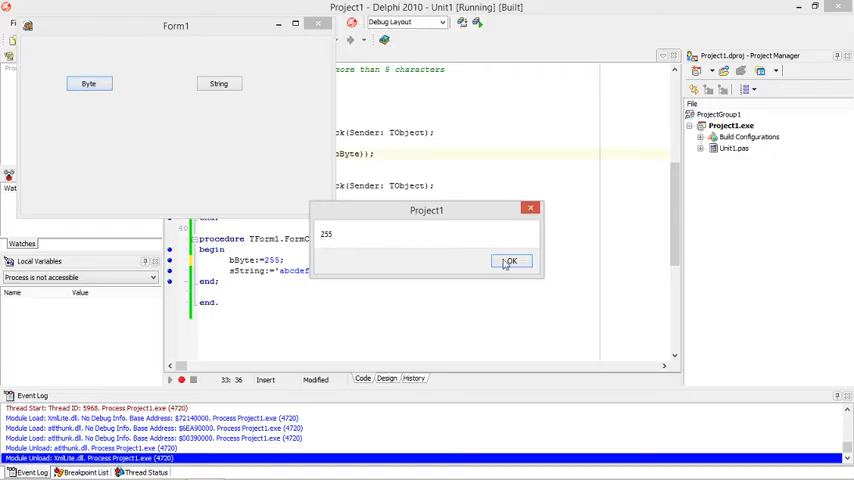
click(512, 260)
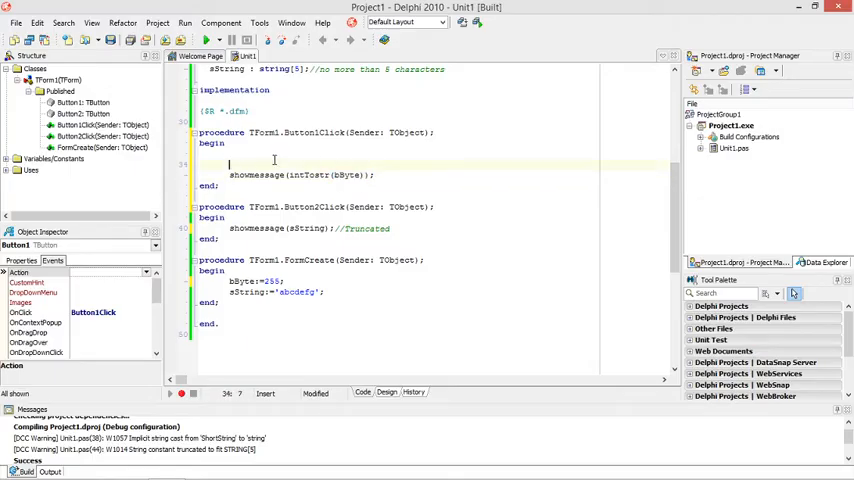
Add bByte:=bByte+1; before the message, run, and confirm Byte now reports 0.
text(bByte:=bByte+)
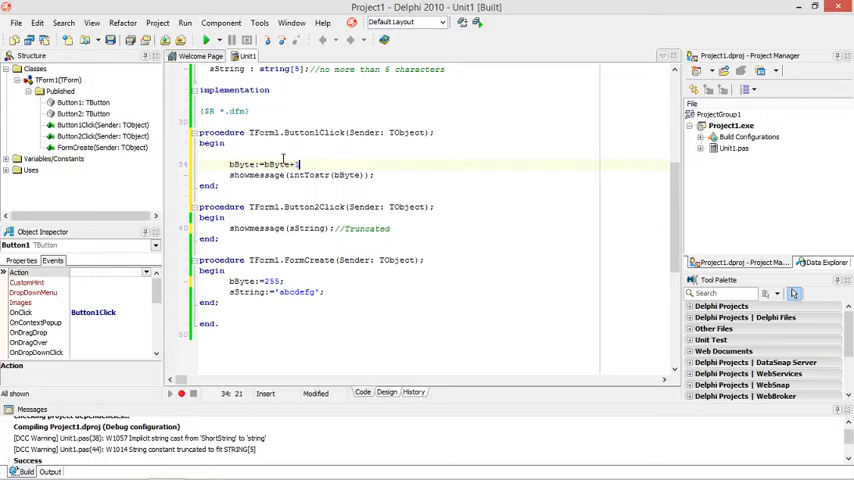
text(1;)
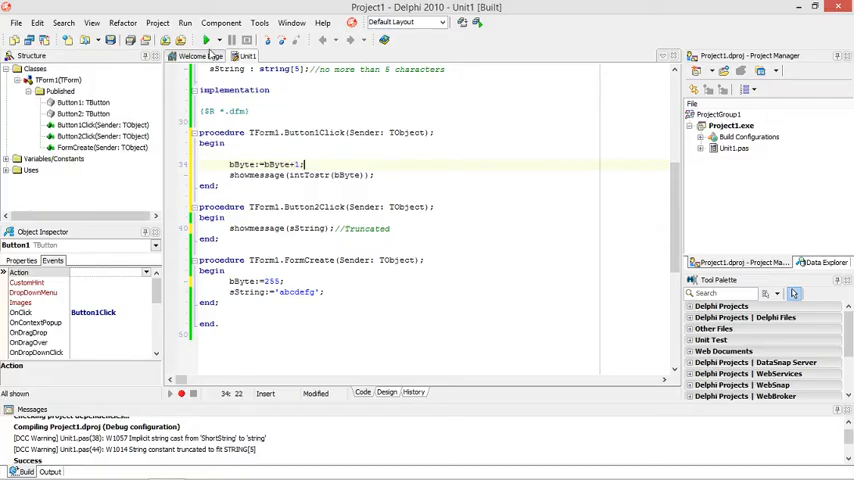
click(188, 52)
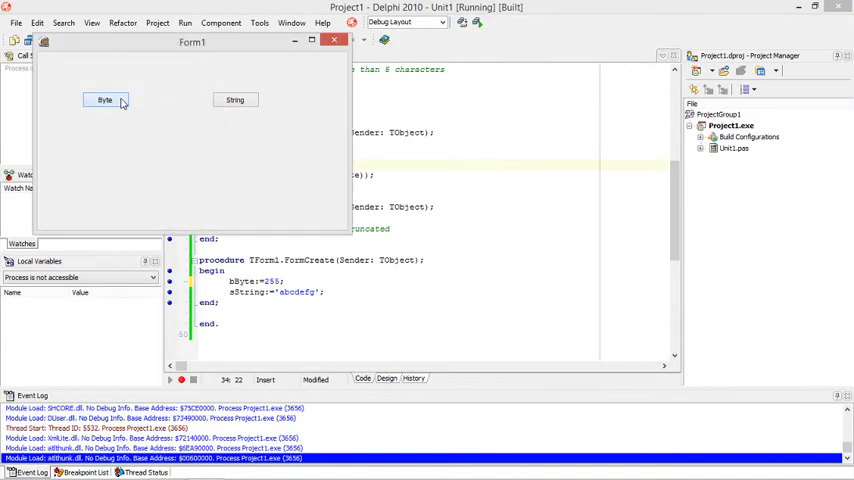
click(104, 100)
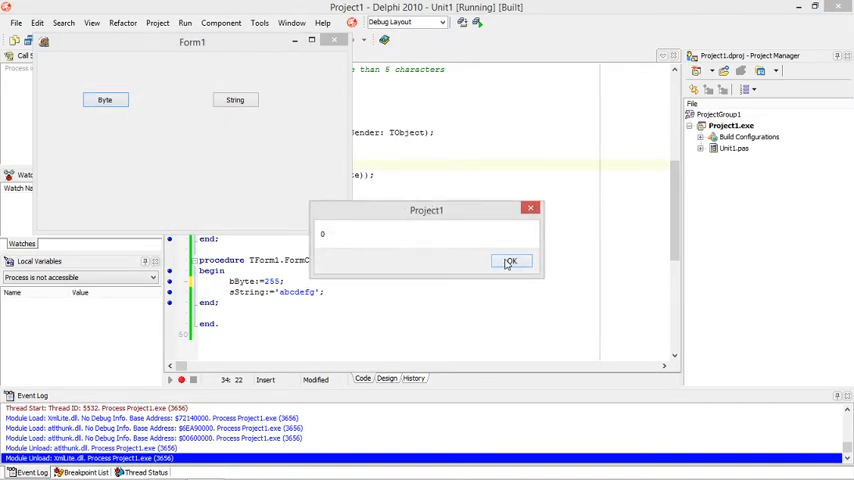
click(512, 260)
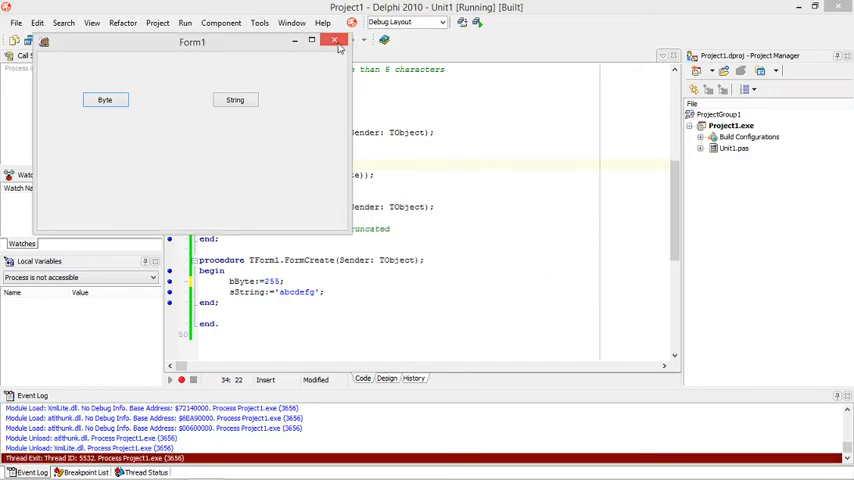
click(326, 44)
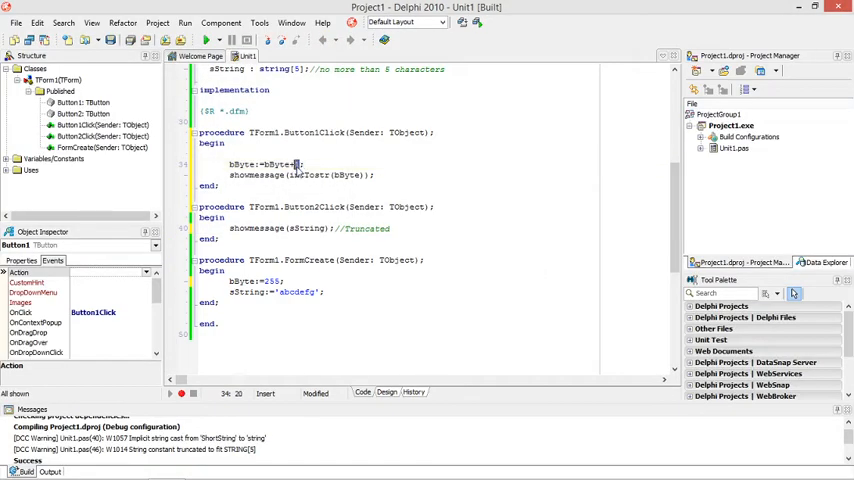
Annotate bByte:=bByte+1; in Button1Click with an //Overflow comment.
click(188, 42)
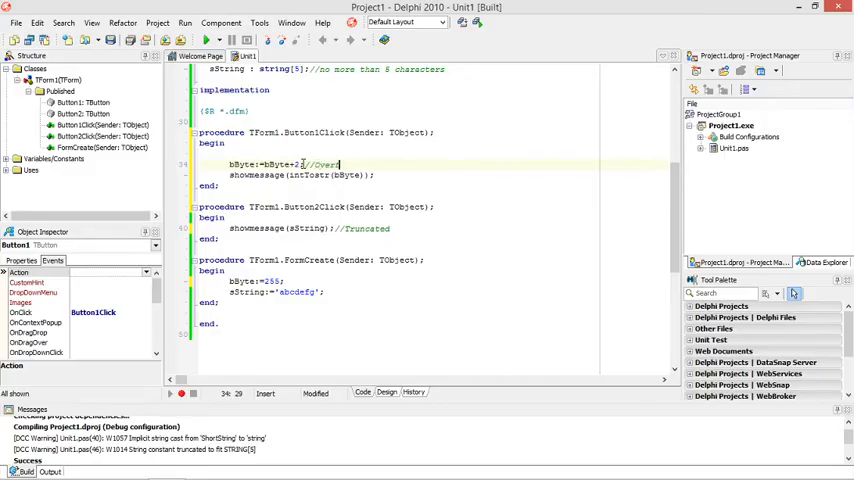
text(flow)
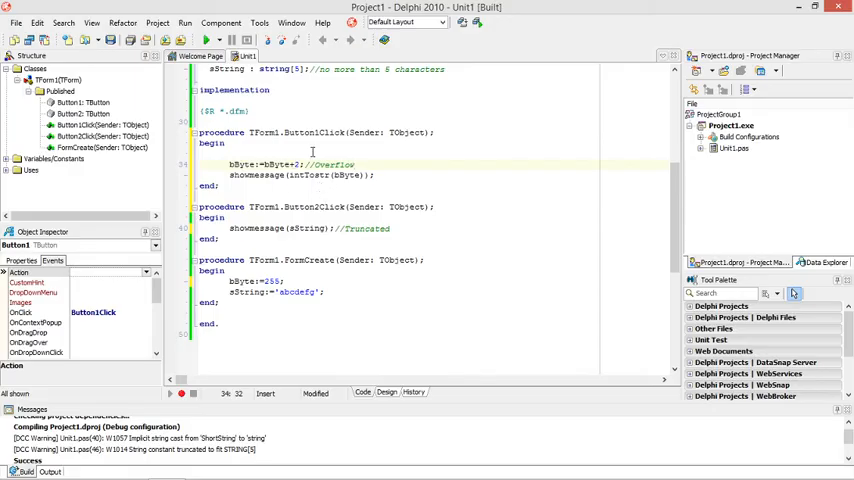
mouse_move(356, 170)
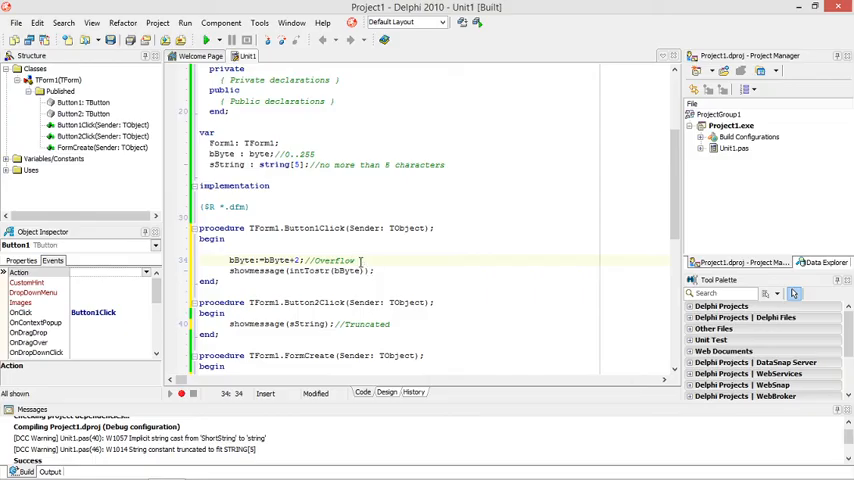
scroll(down, 3)
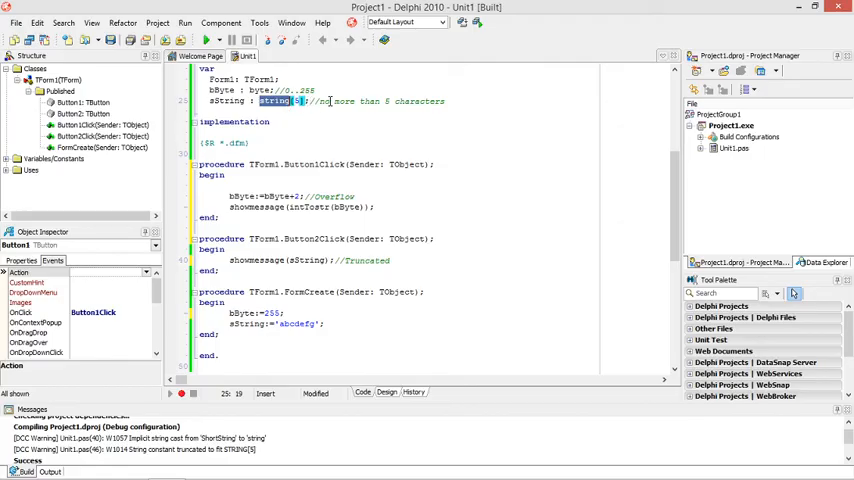
scroll(down, 3)
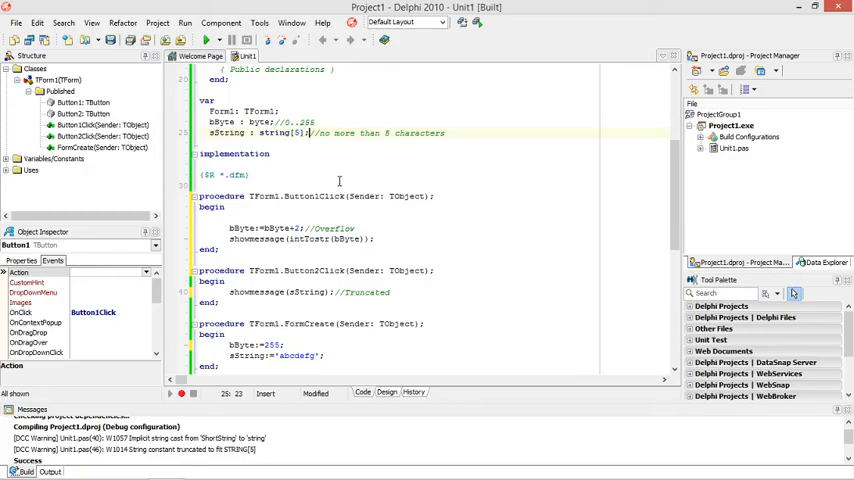
scroll(down, 3)
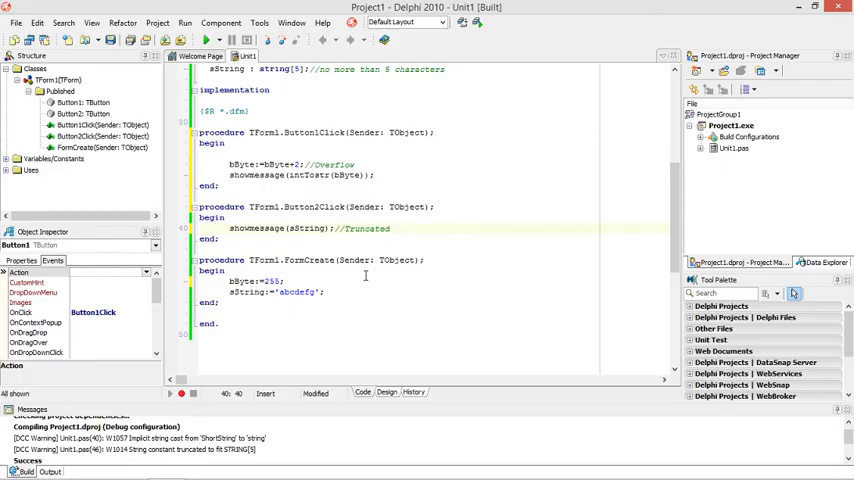
mouse_move(300, 292)
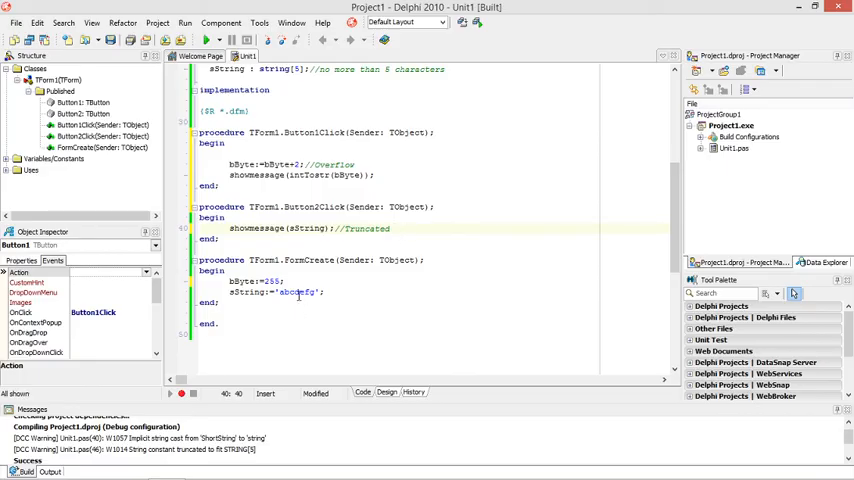
double_click(296, 292)
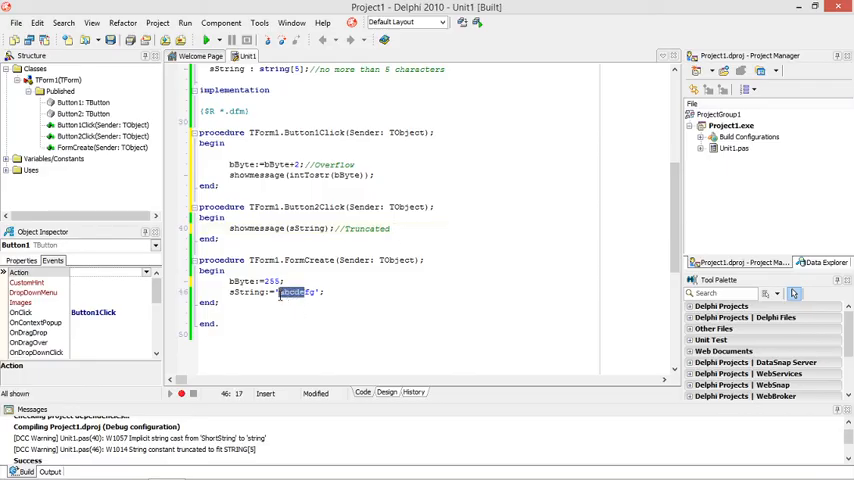